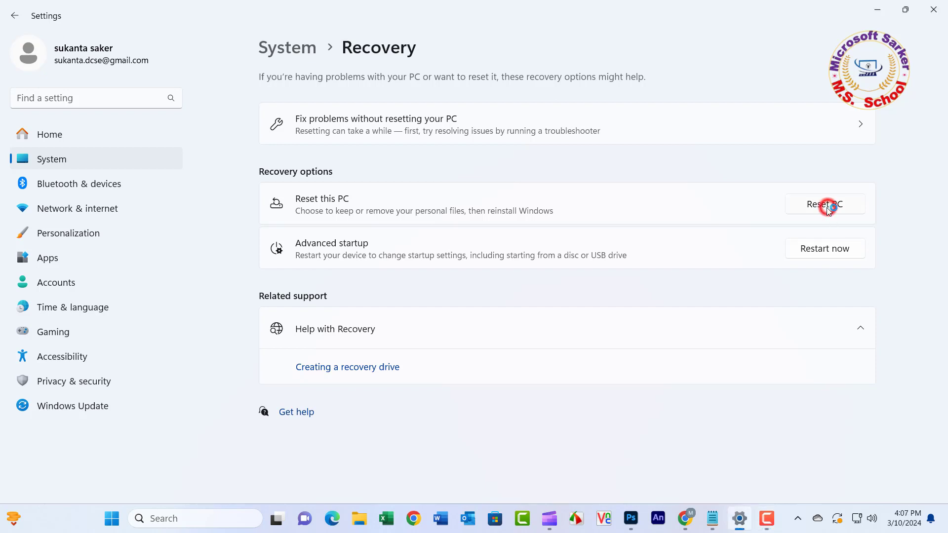
Step: Start Reset this PC to get the keep-files versus remove-everything choice, then begin a cmd search
left_click(824, 203)
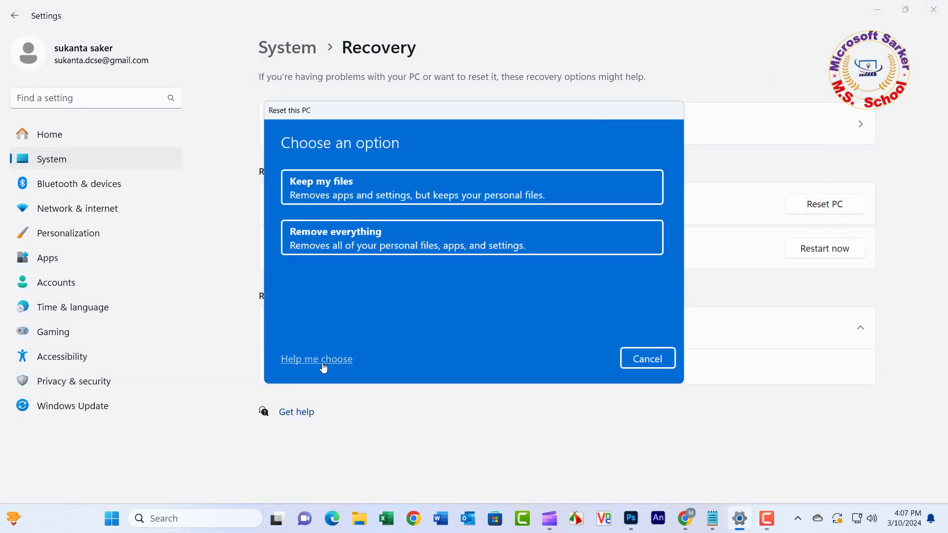
mouse_move(284, 99)
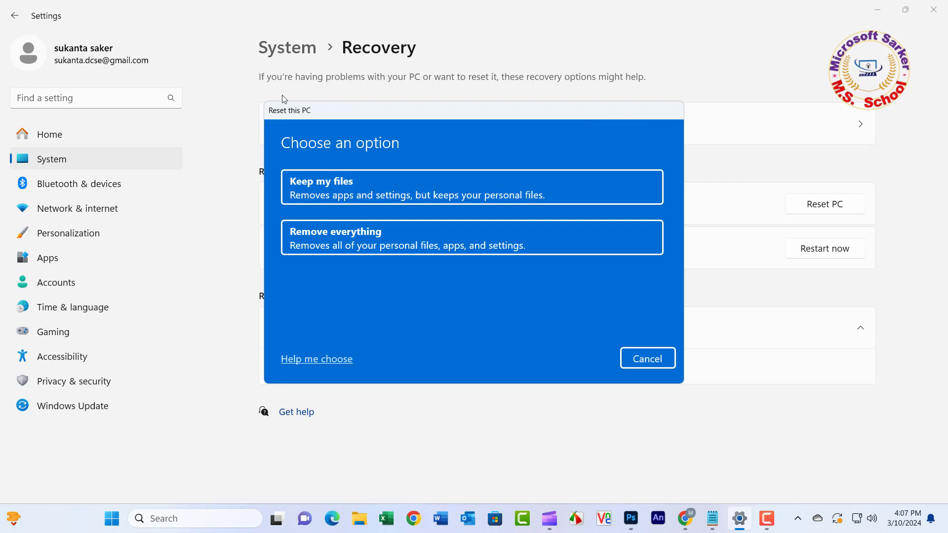
mouse_move(373, 87)
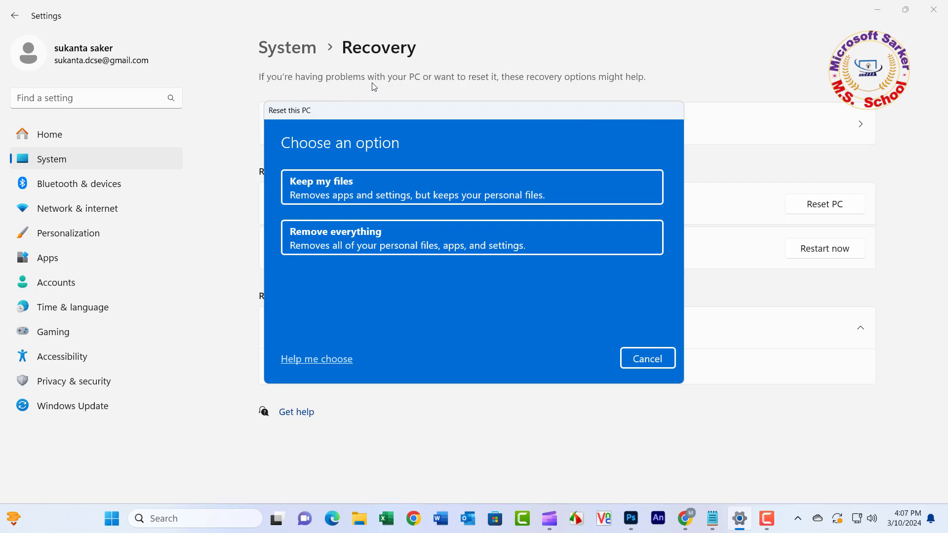
mouse_move(577, 86)
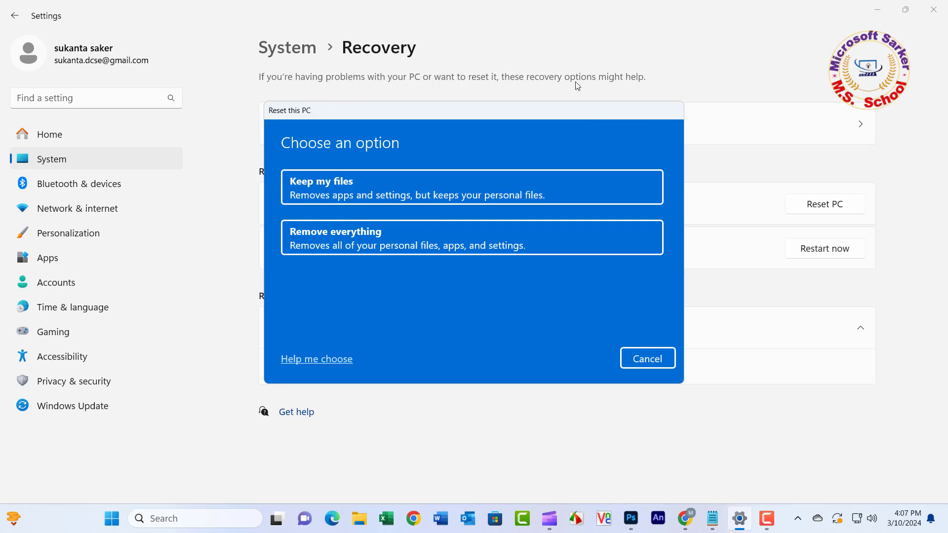
left_click(646, 357)
type("c")
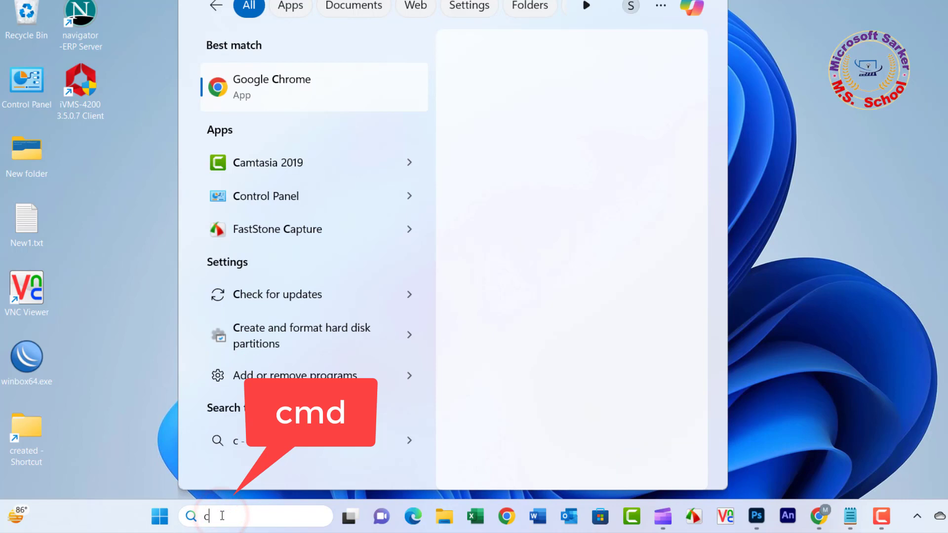
Step: Run dism /online /cleanup-image /restorehealth in an administrator Command Prompt until it completes successfully
type("md")
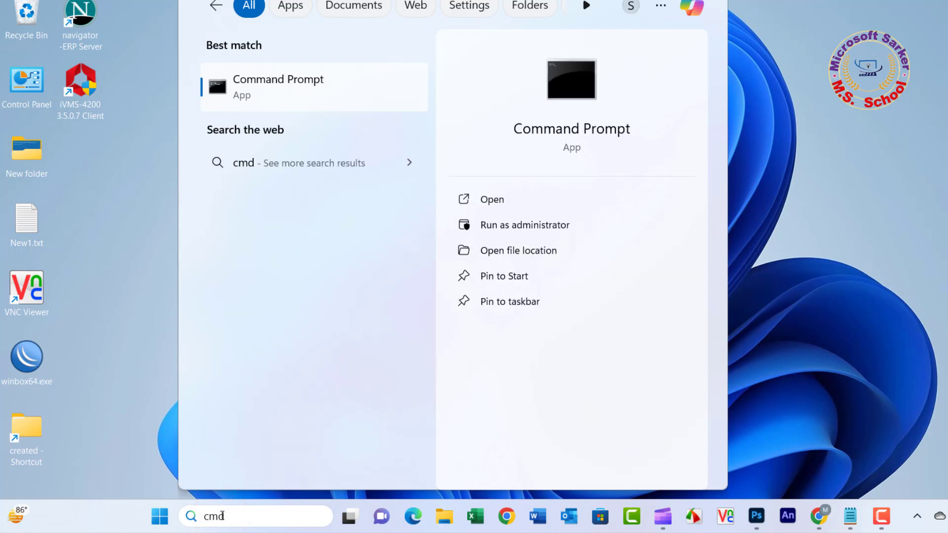
mouse_move(6, 360)
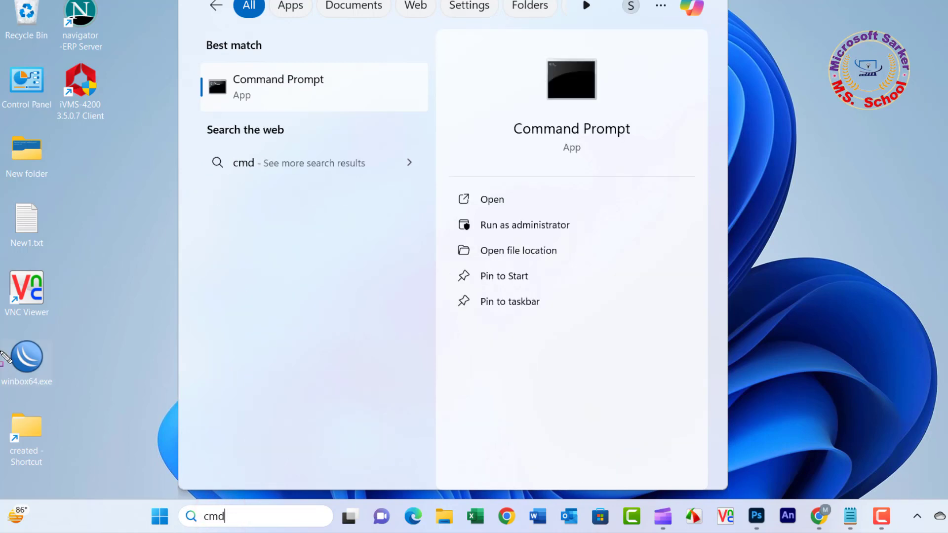
mouse_move(109, 158)
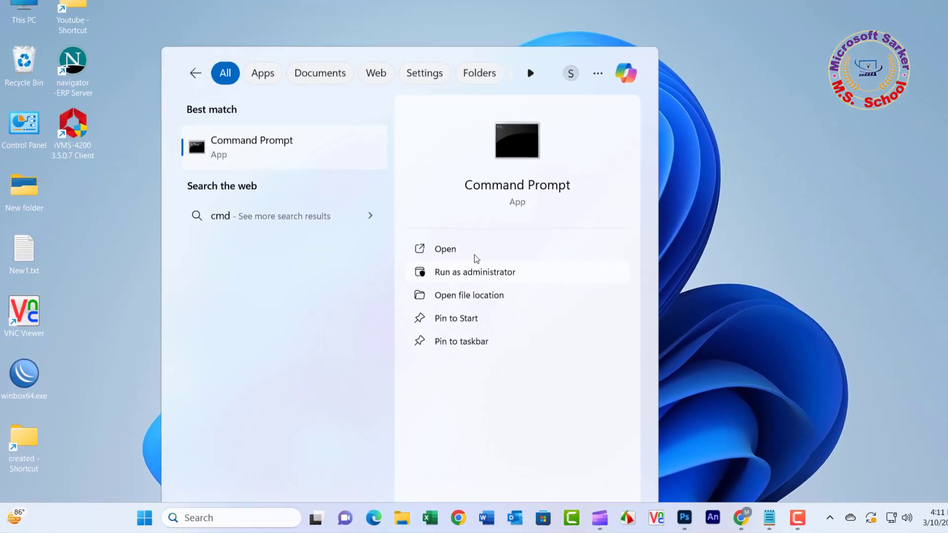
left_click(474, 272)
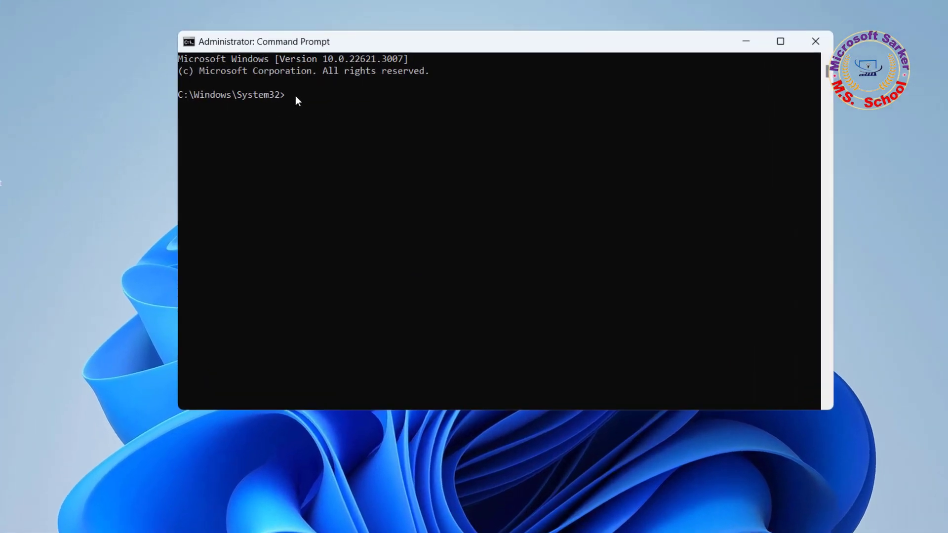
type("dism /online /cleanup-image /restorehealth")
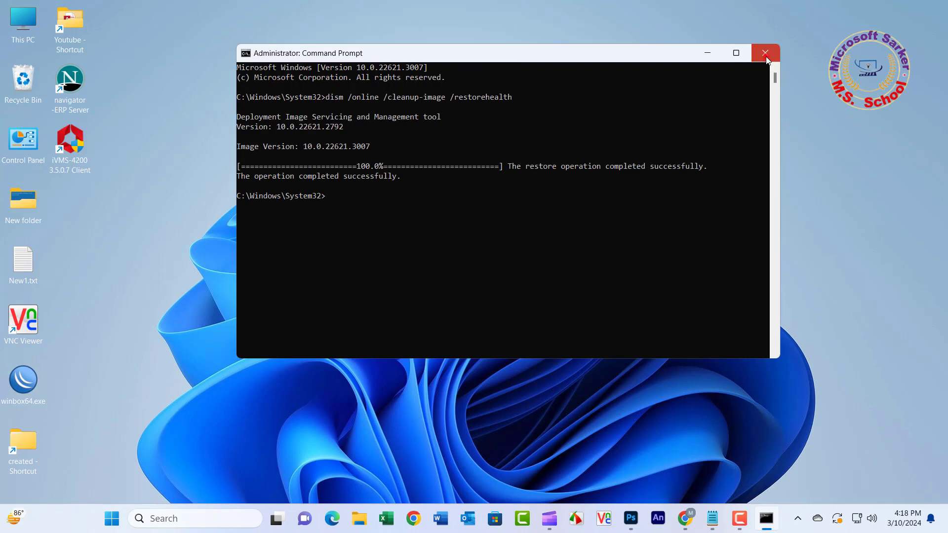
Step: Close the DISM prompt and launch a fresh administrator Command Prompt
left_click(765, 52)
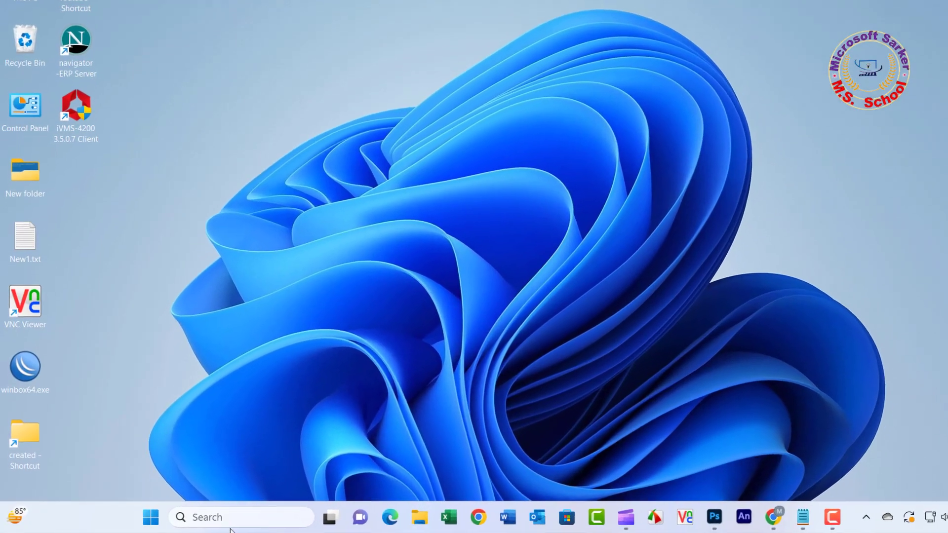
type("cmd")
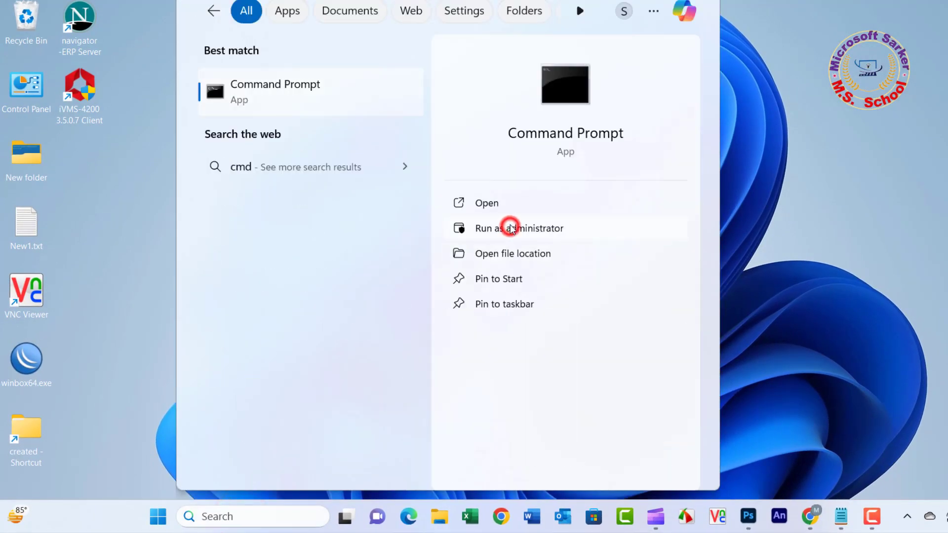
left_click(518, 228)
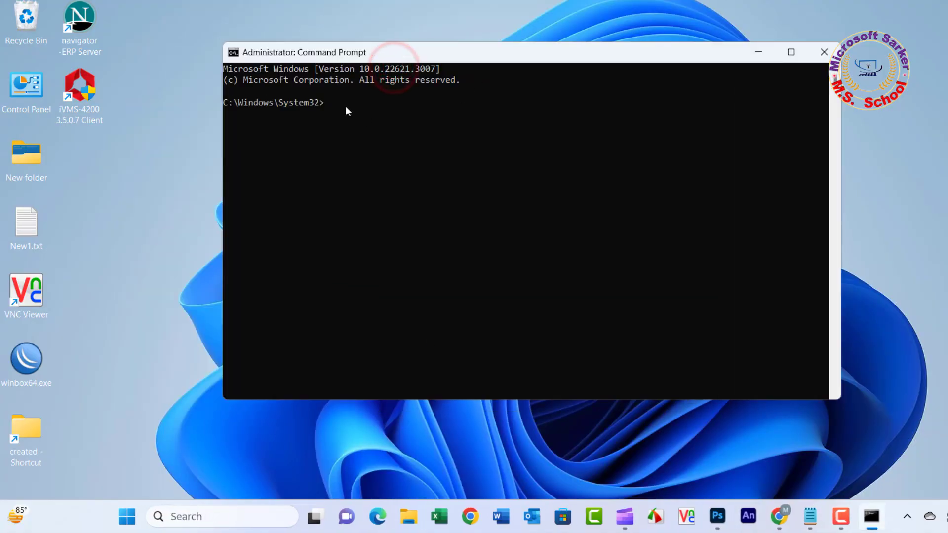
Step: Run reagentc /disable then reagentc /enable, each reporting Operation Successful
type("reagentc /disable")
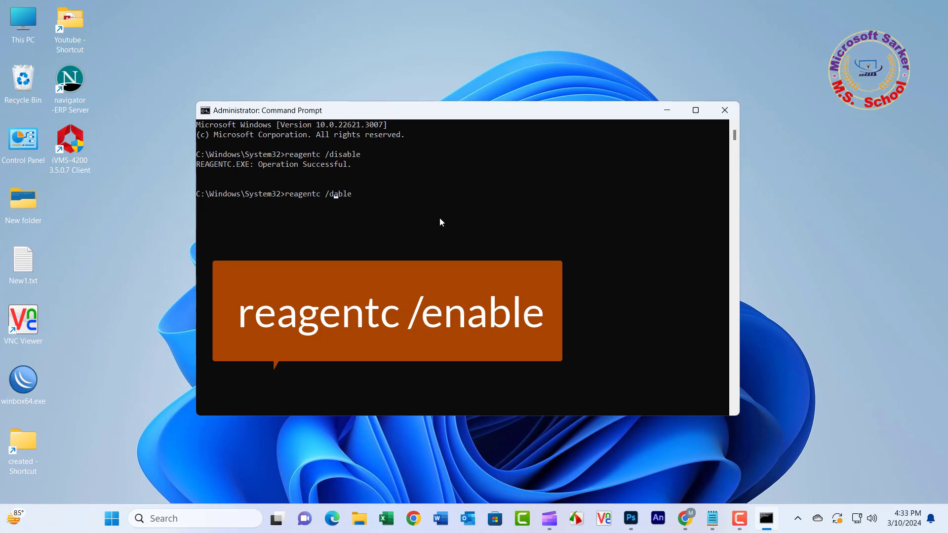
type("eable")
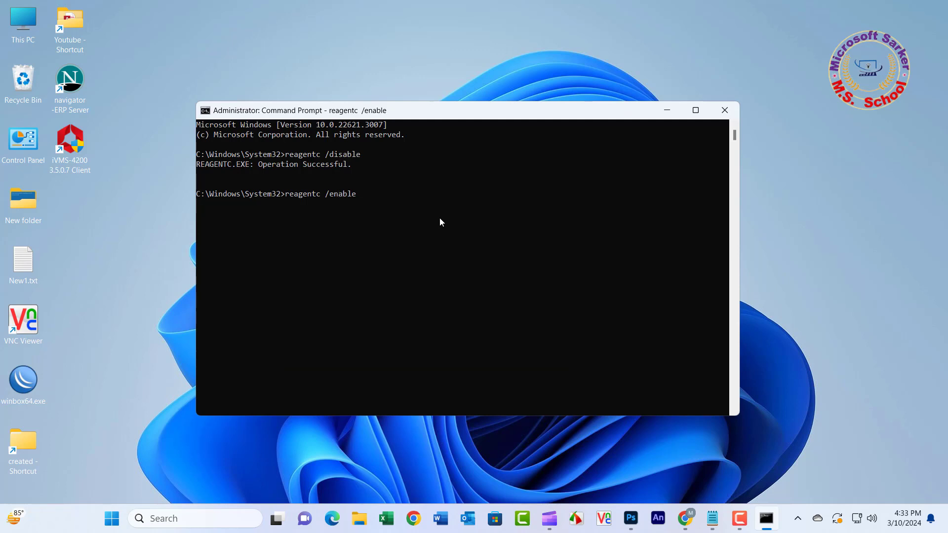
key("Return")
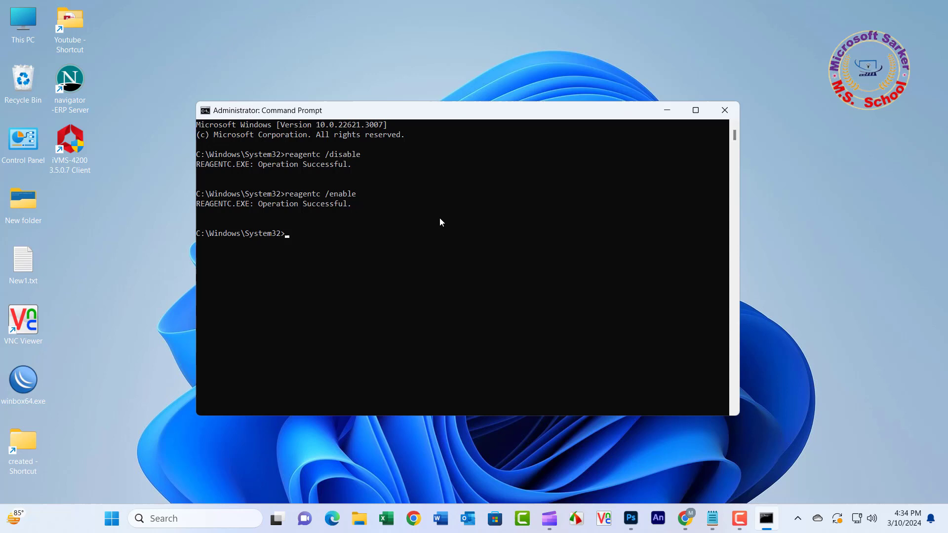
mouse_move(347, 271)
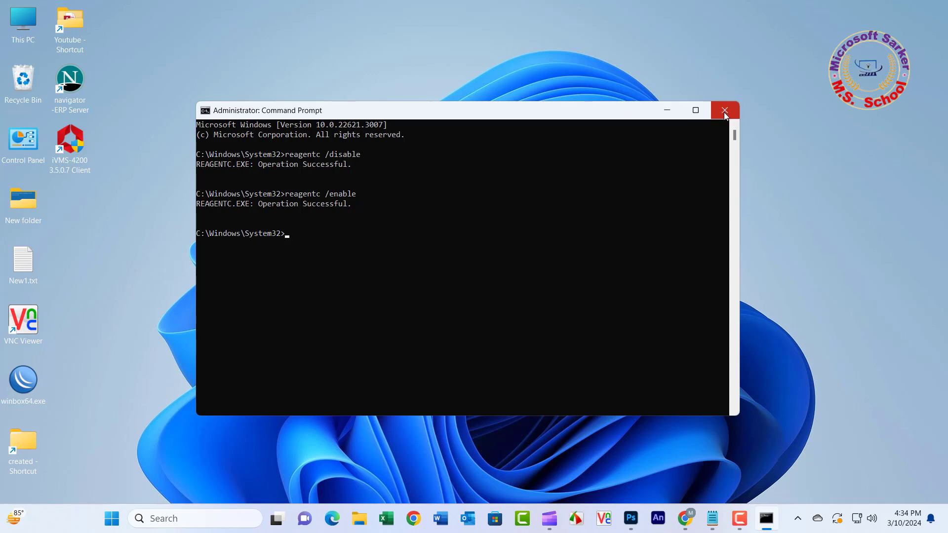
Step: Close the prompt and reopen Settings to System > Recovery showing Reset this PC and Advanced startup
left_click(724, 110)
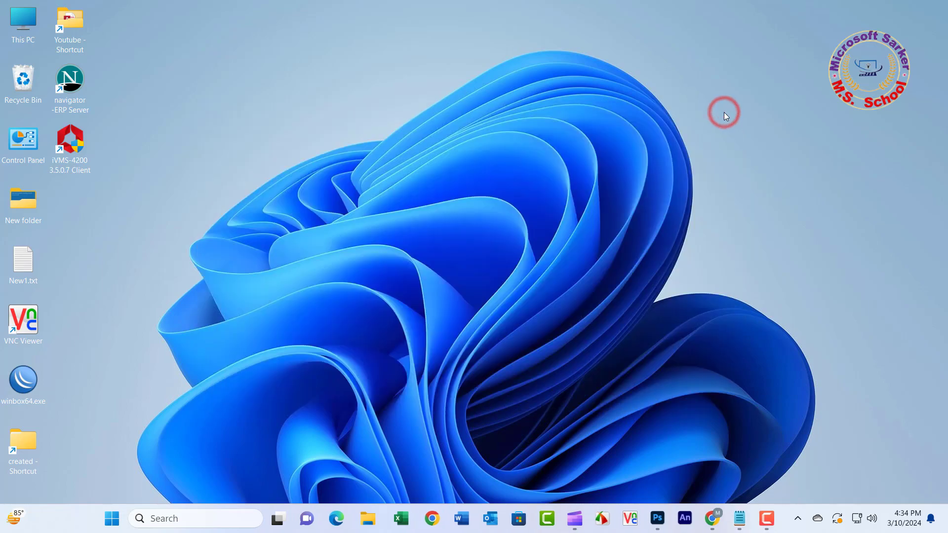
mouse_move(894, 151)
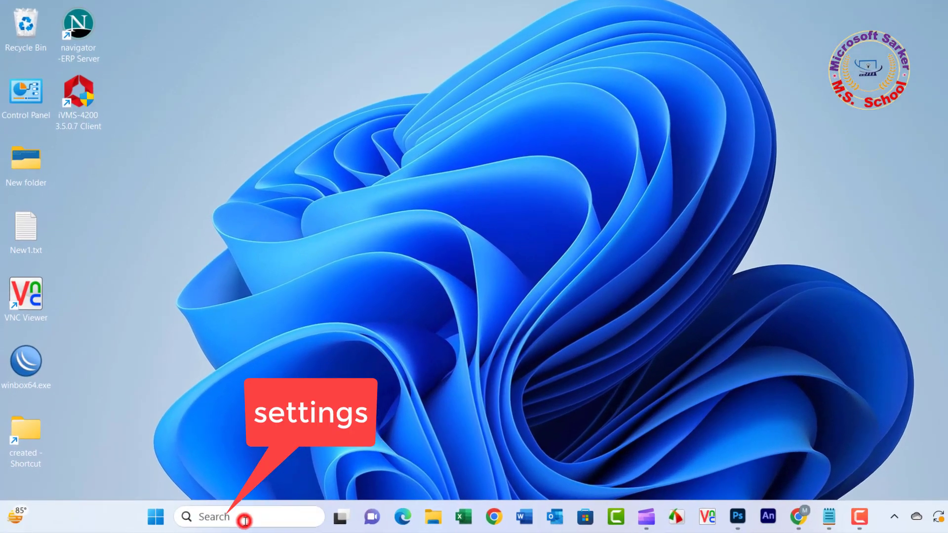
type("set")
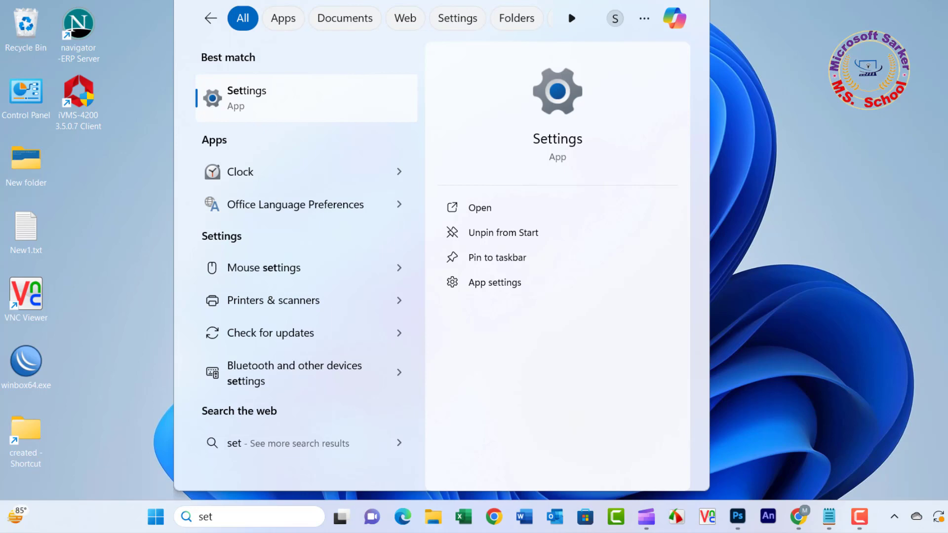
mouse_move(204, 82)
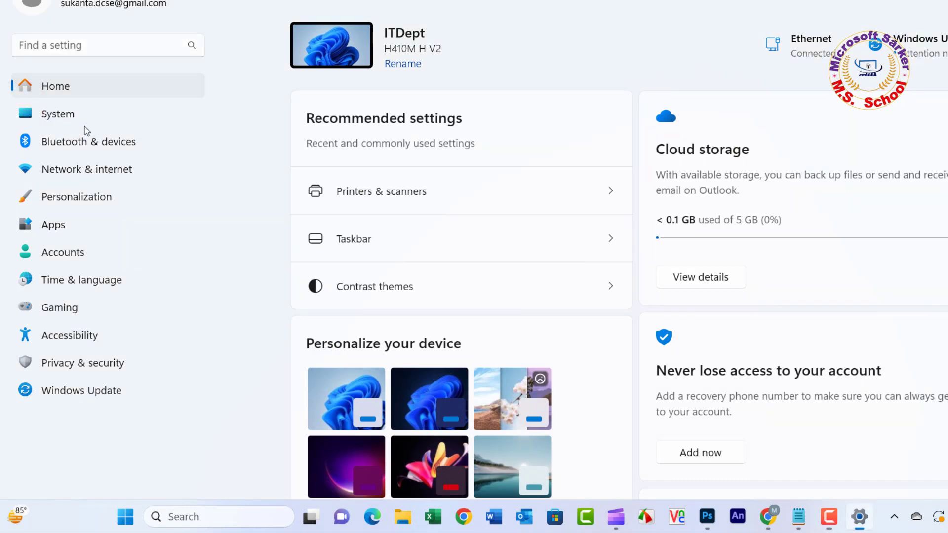
left_click(57, 113)
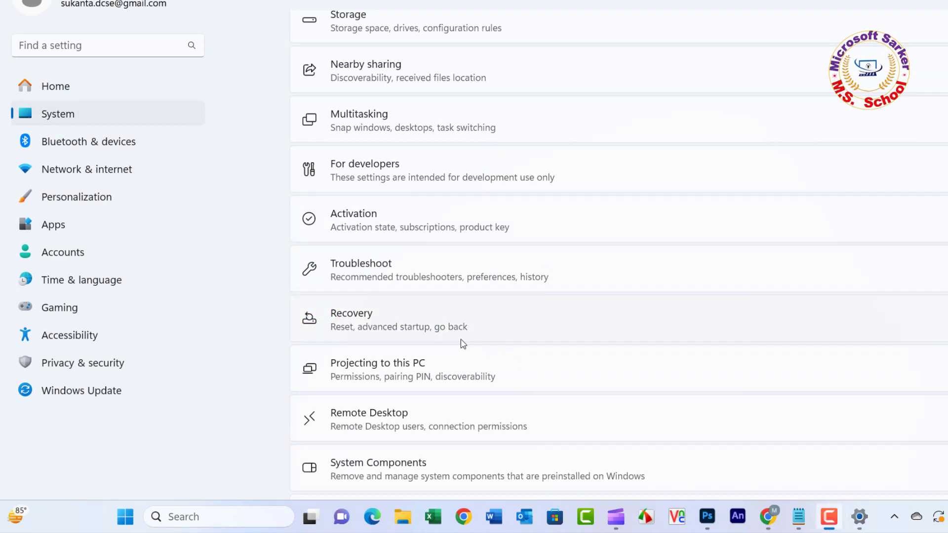
left_click(398, 319)
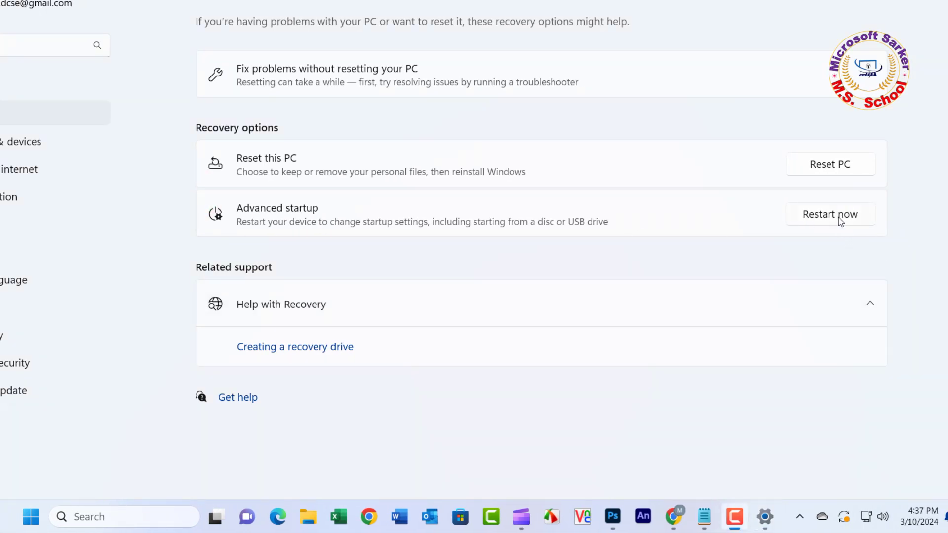
mouse_move(825, 224)
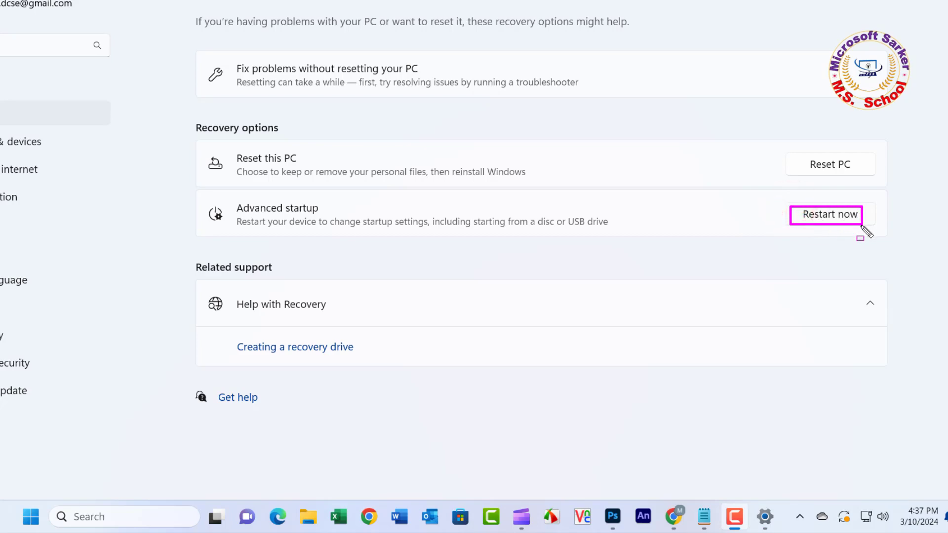
mouse_move(836, 225)
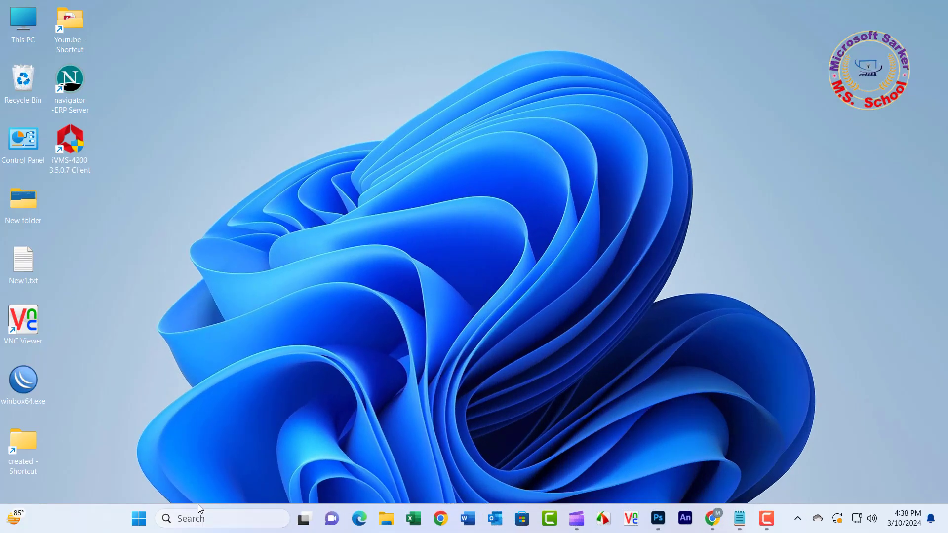
Step: Find 'restore' in Start and open Create a restore point to the System Protection tab
left_click(222, 519)
type("resto")
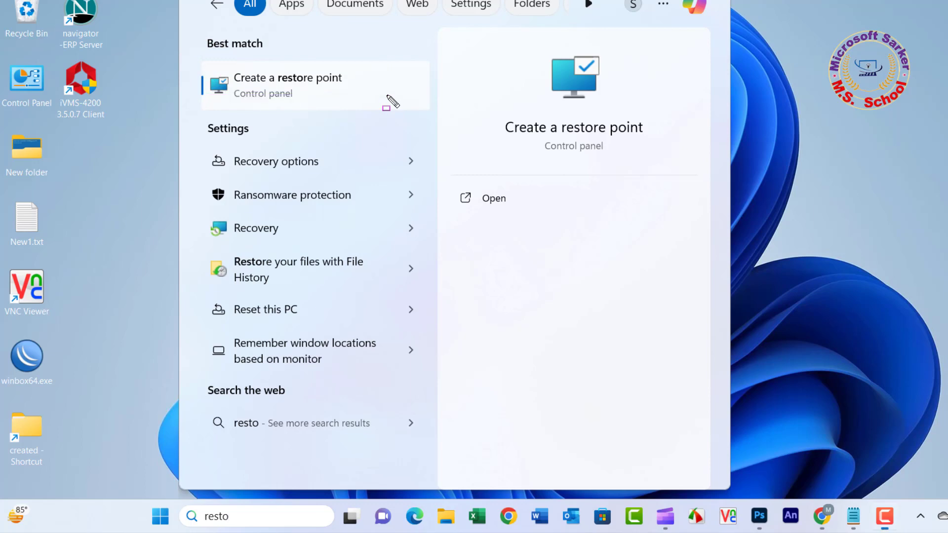
left_click(288, 85)
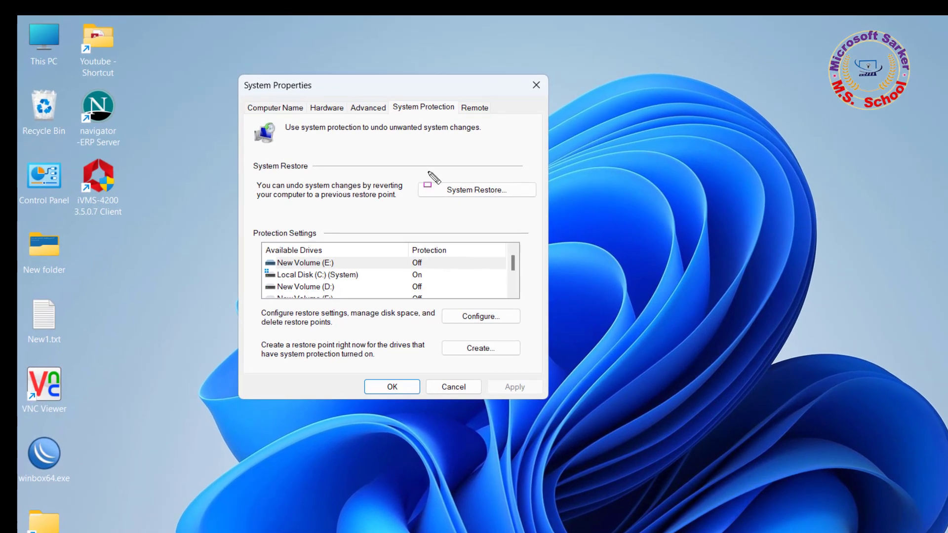
mouse_move(476, 190)
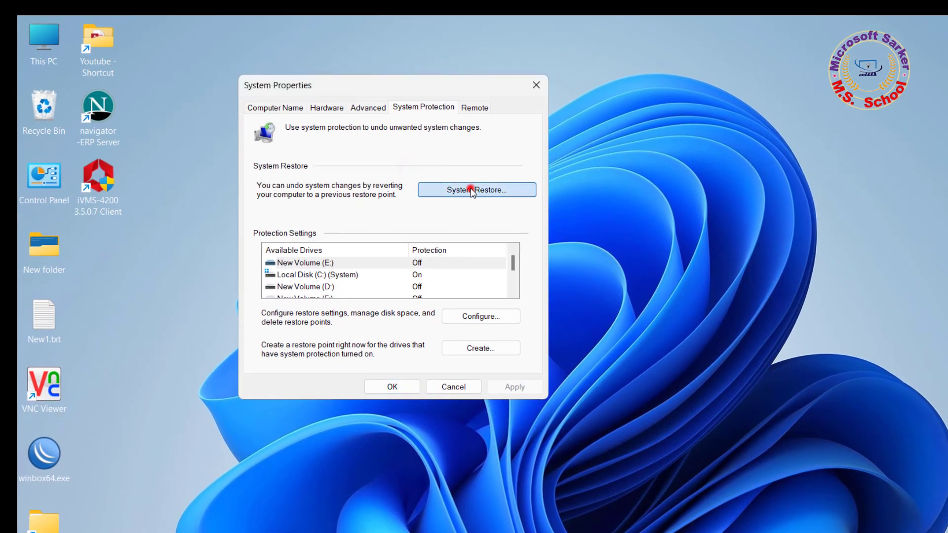
Step: Launch System Restore, select the 3/9/2024 Windows Update restore point and reach Confirm your restore point
left_click(475, 190)
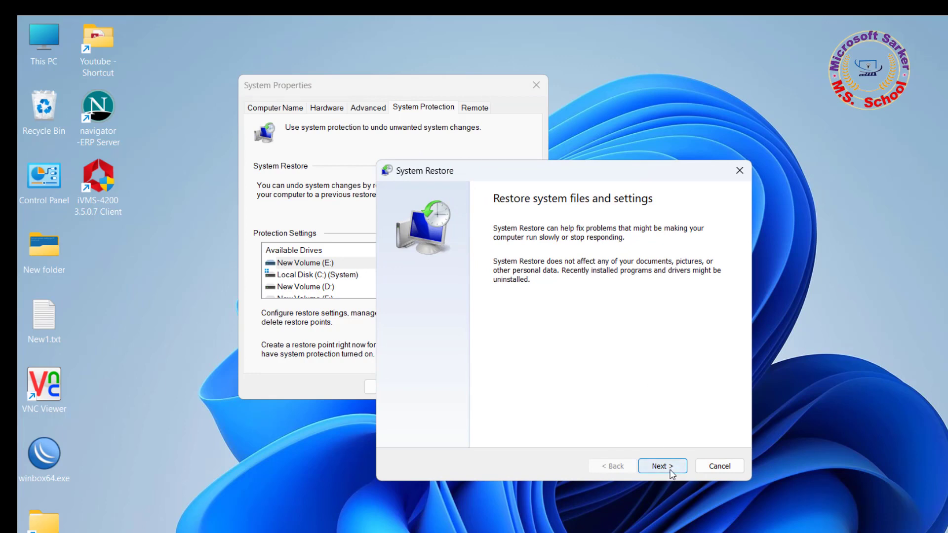
mouse_move(664, 469)
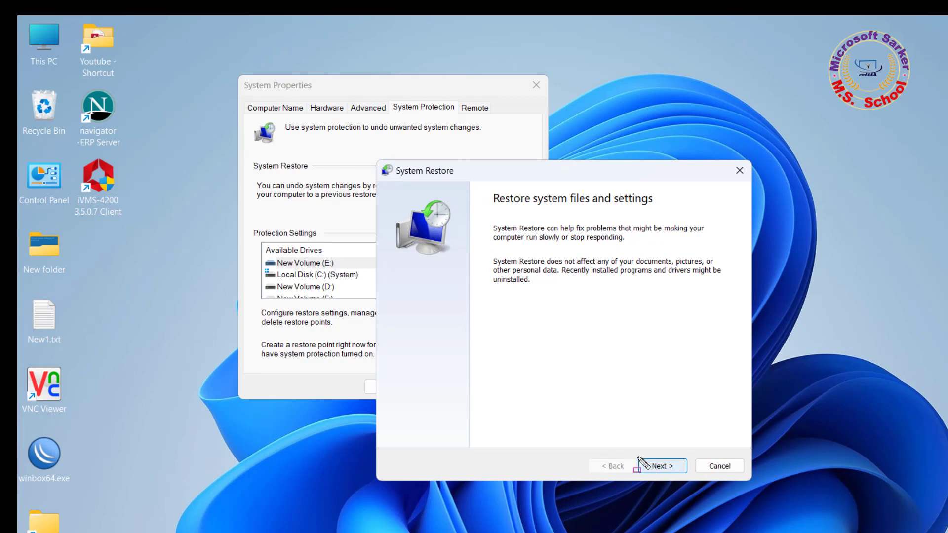
mouse_move(661, 466)
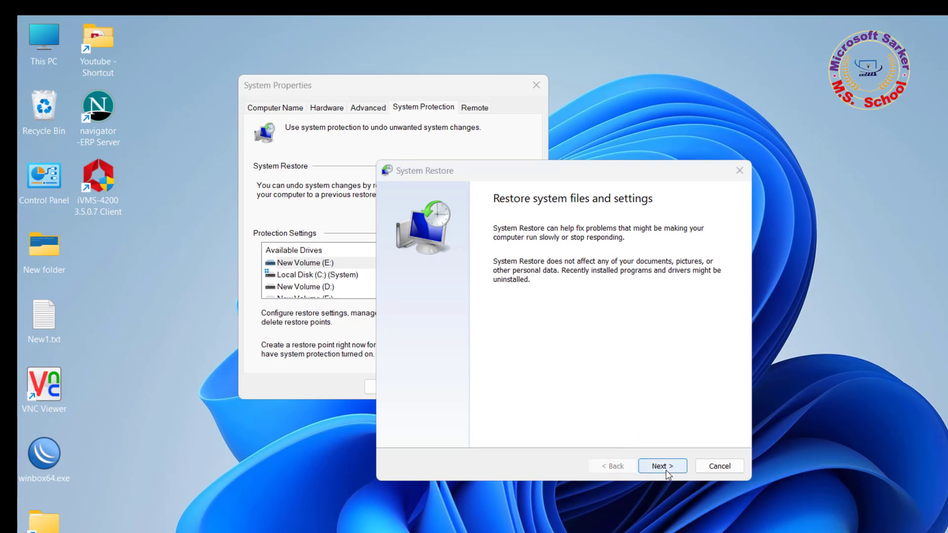
left_click(662, 466)
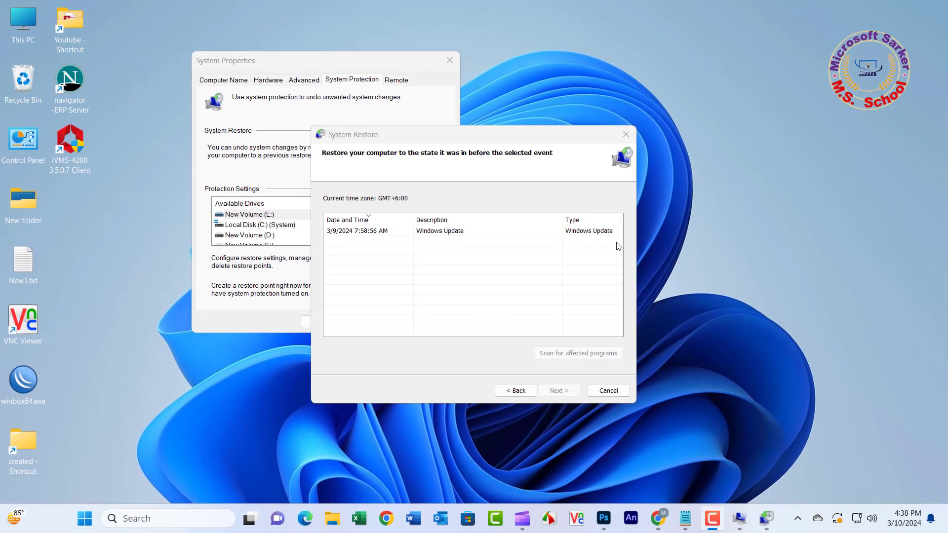
mouse_move(552, 254)
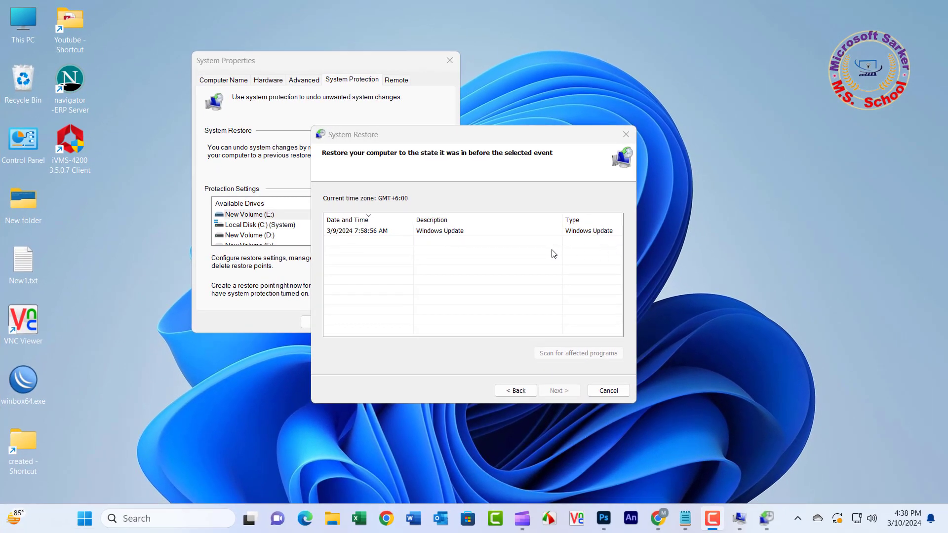
mouse_move(593, 257)
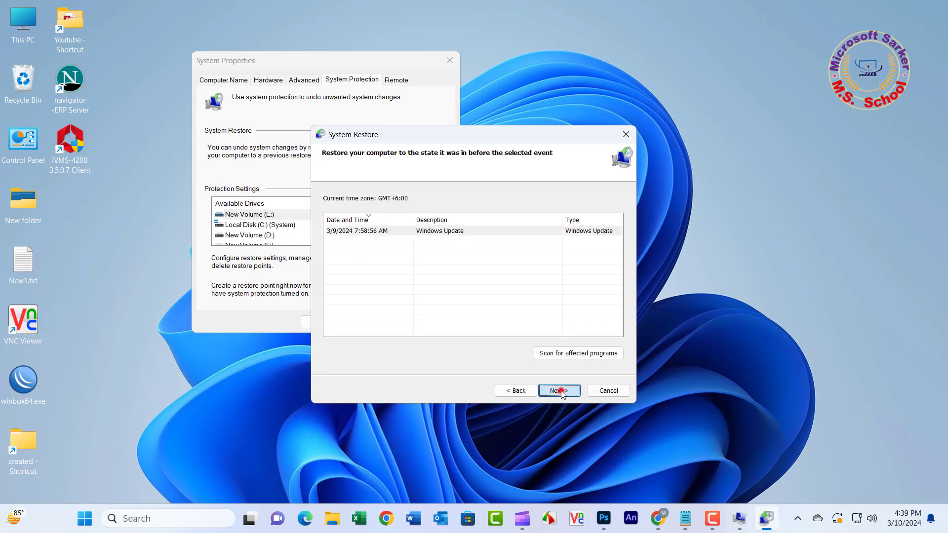
left_click(557, 390)
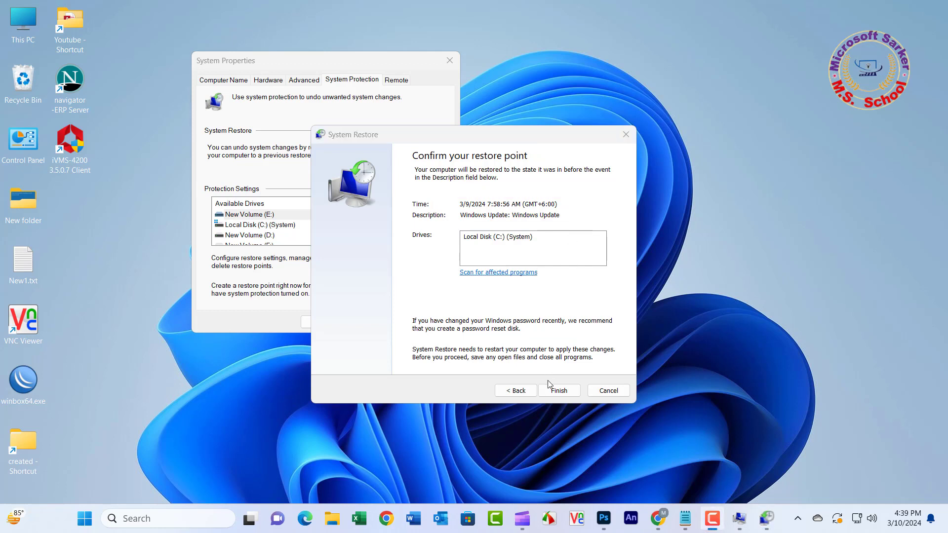
mouse_move(569, 402)
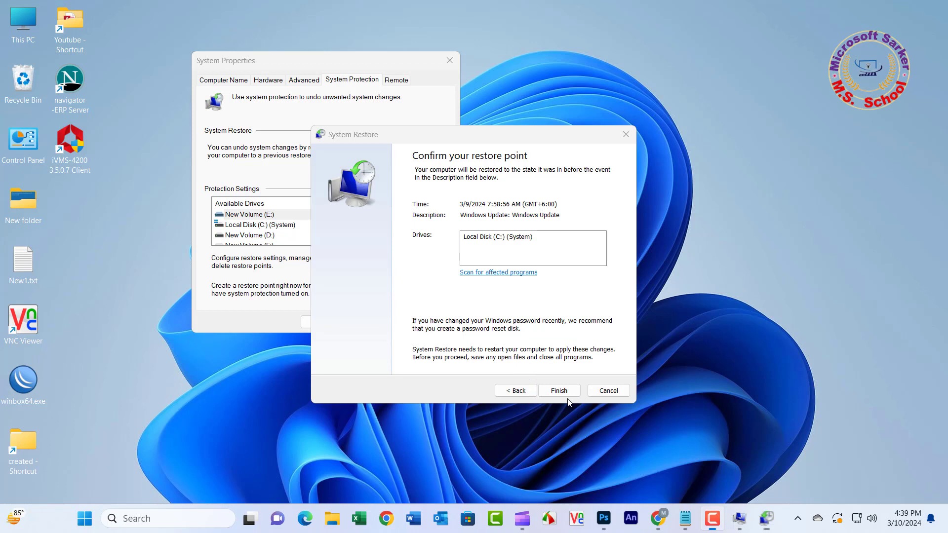